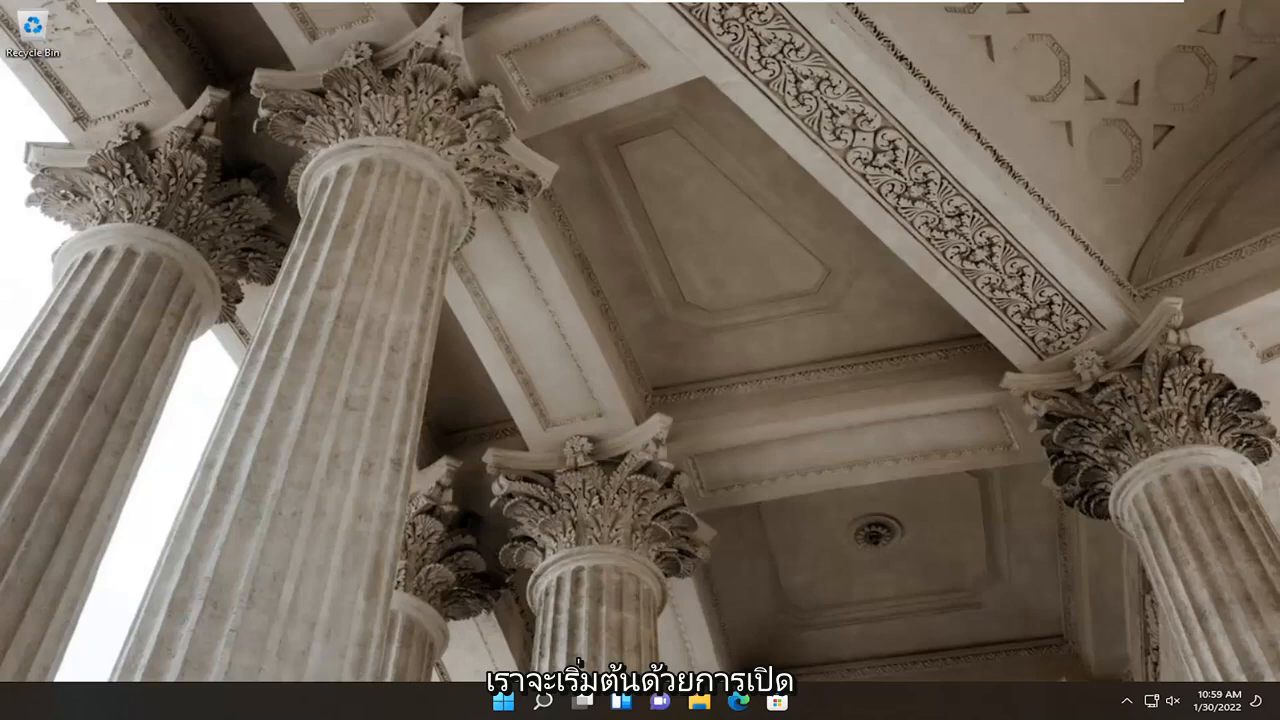
# Step: Launch File Explorer from the taskbar, landing on Quick access
pyautogui.click(700, 700)
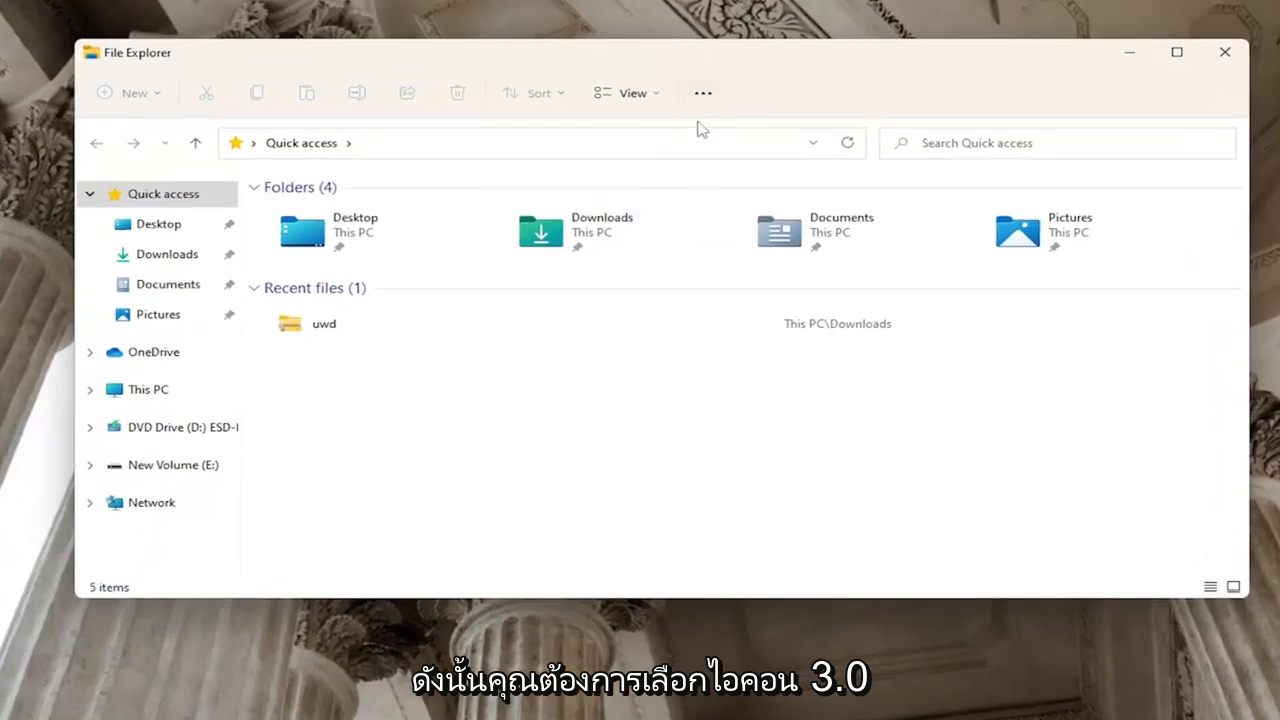
# Step: Reach the View settings of Folder Options through See more > Options
pyautogui.click(702, 92)
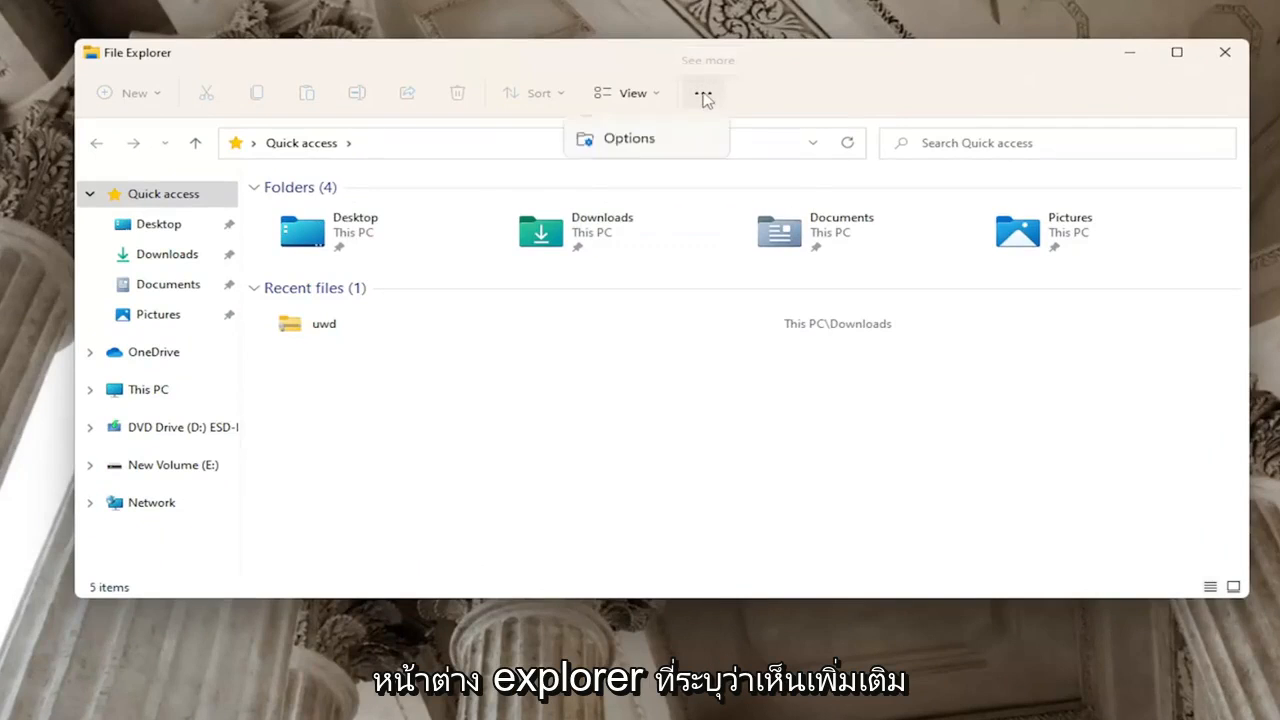
pyautogui.click(628, 138)
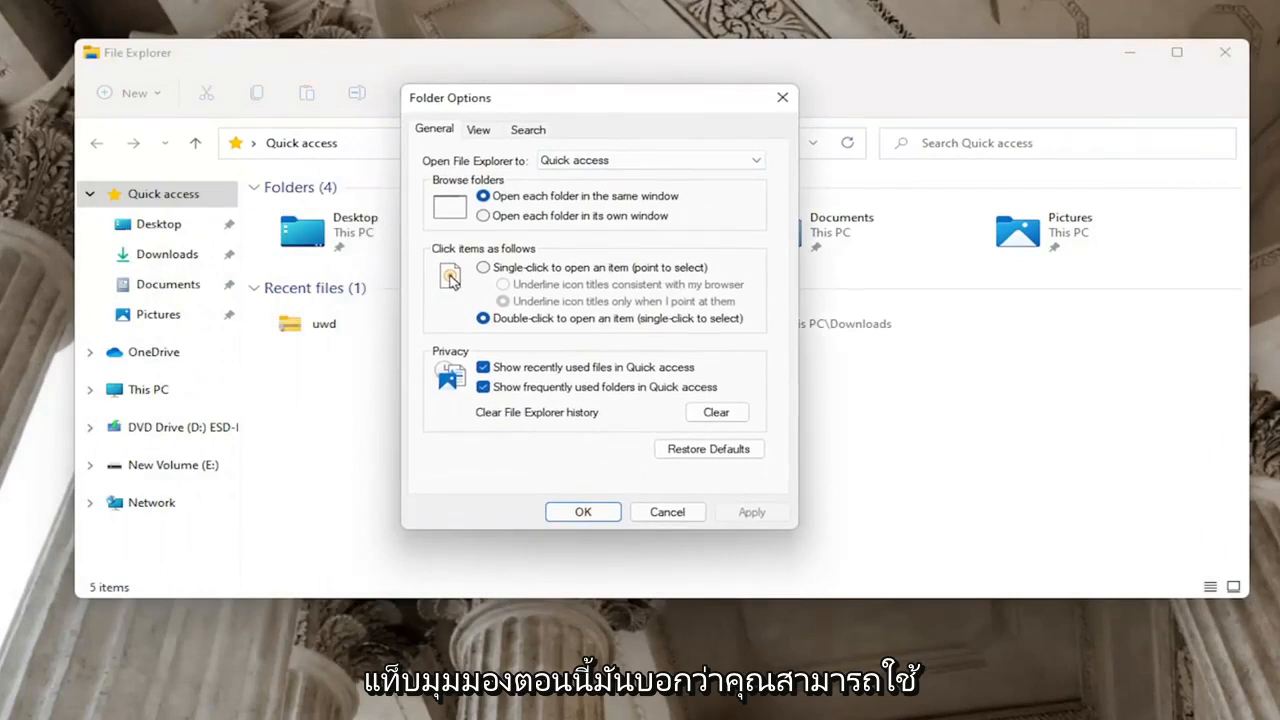
pyautogui.click(478, 128)
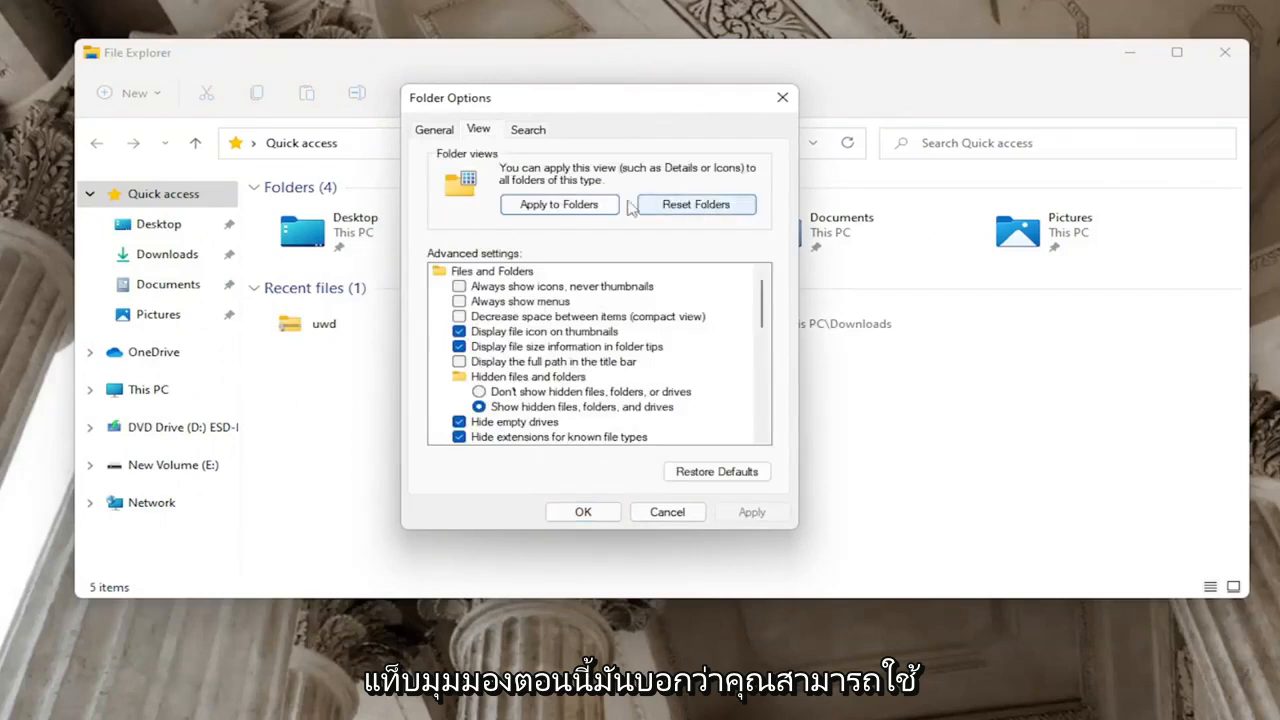
pyautogui.moveTo(670, 176)
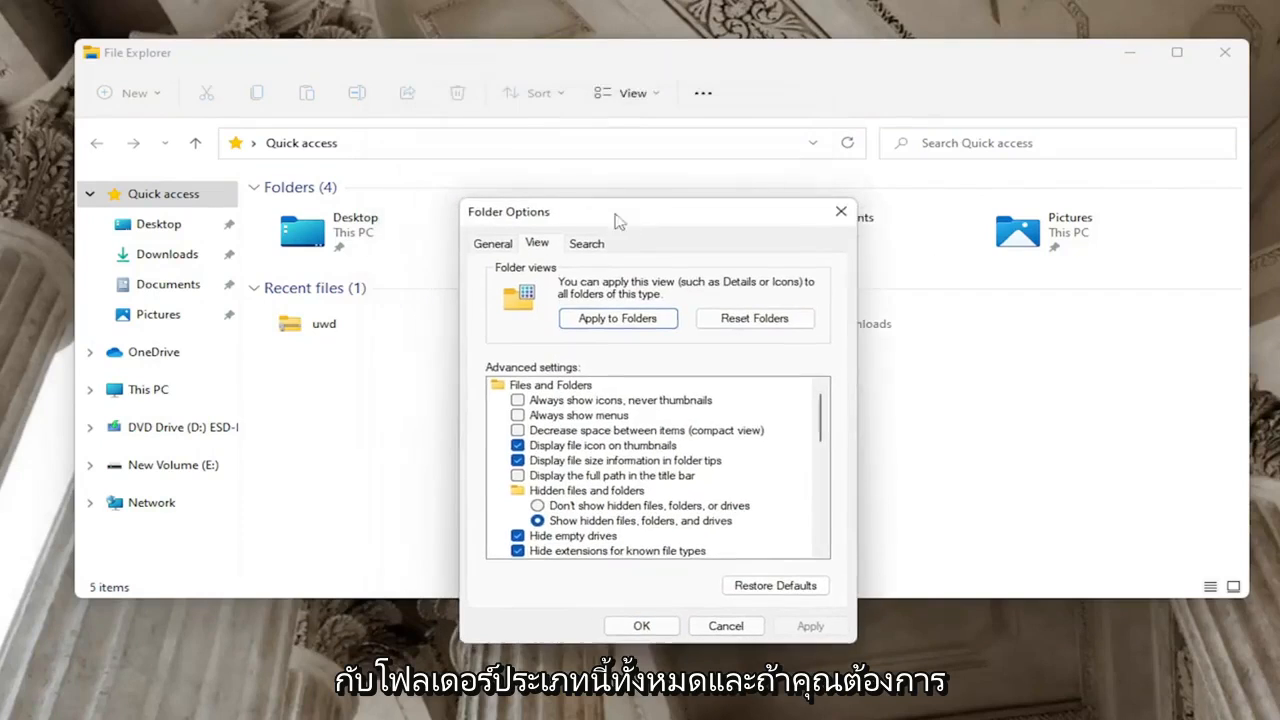
# Step: Switch the Quick access layout to Details, then to Large icons
pyautogui.click(626, 92)
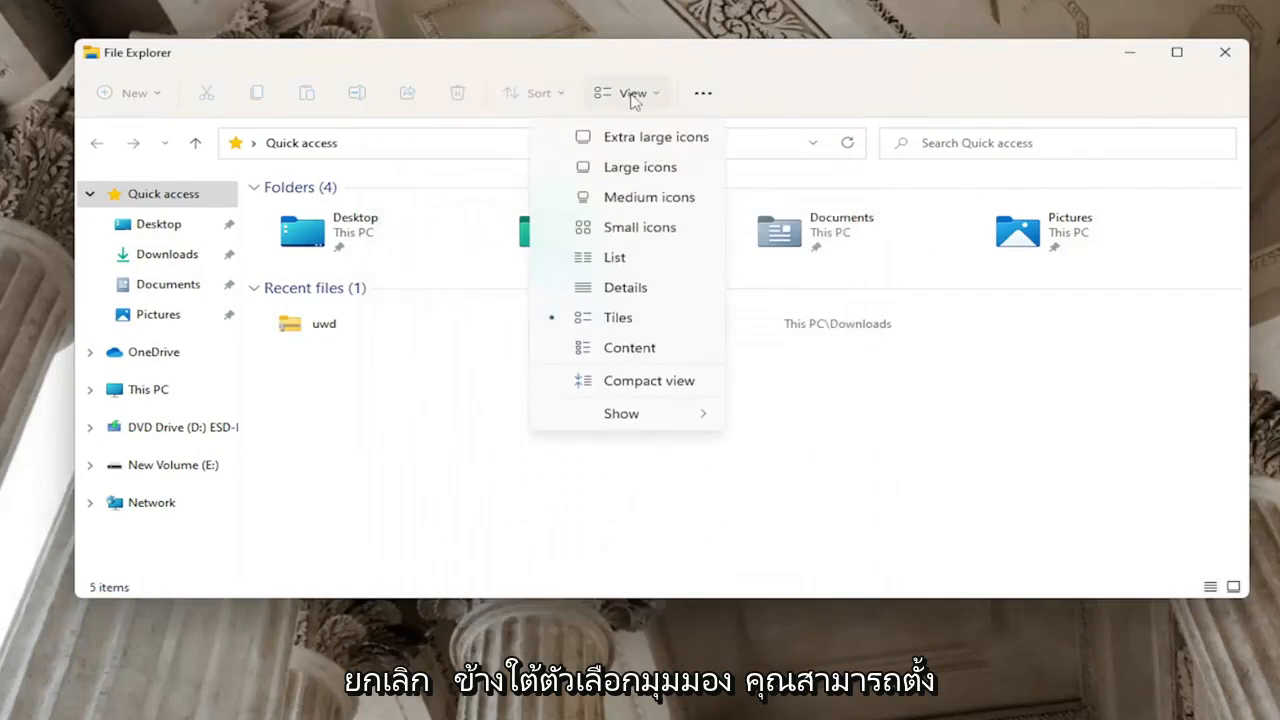
pyautogui.click(624, 288)
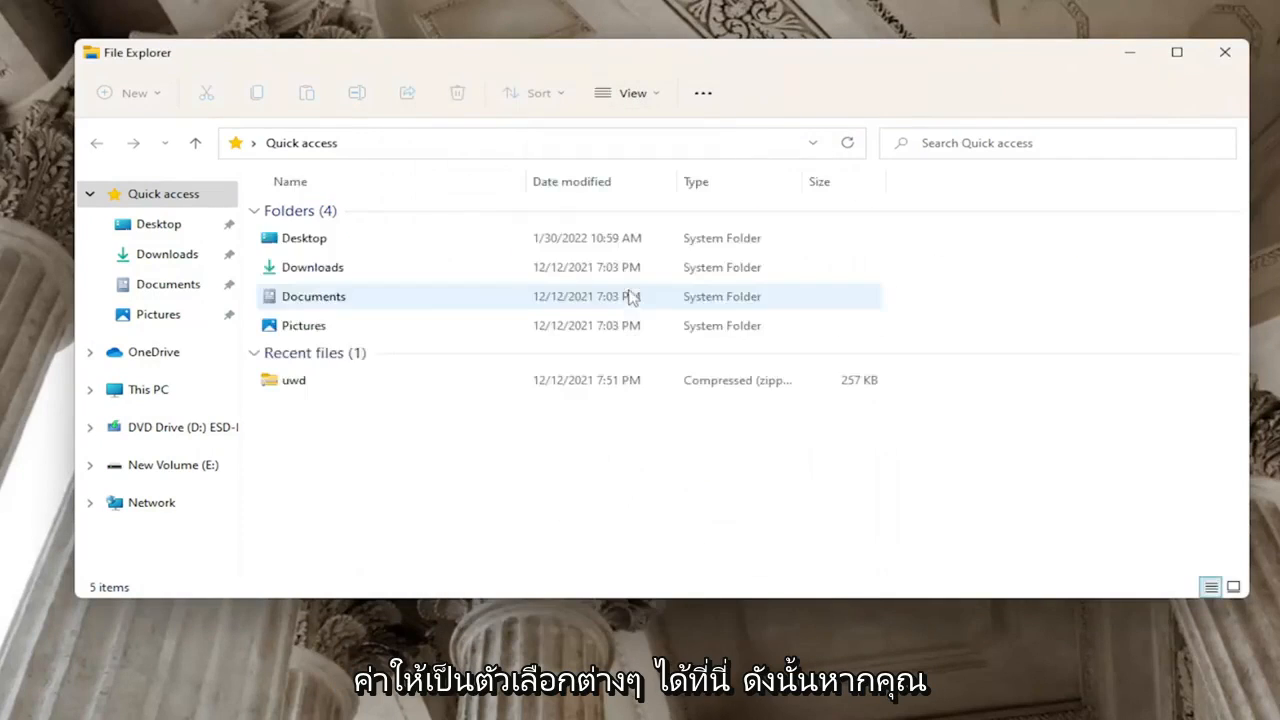
pyautogui.click(1232, 588)
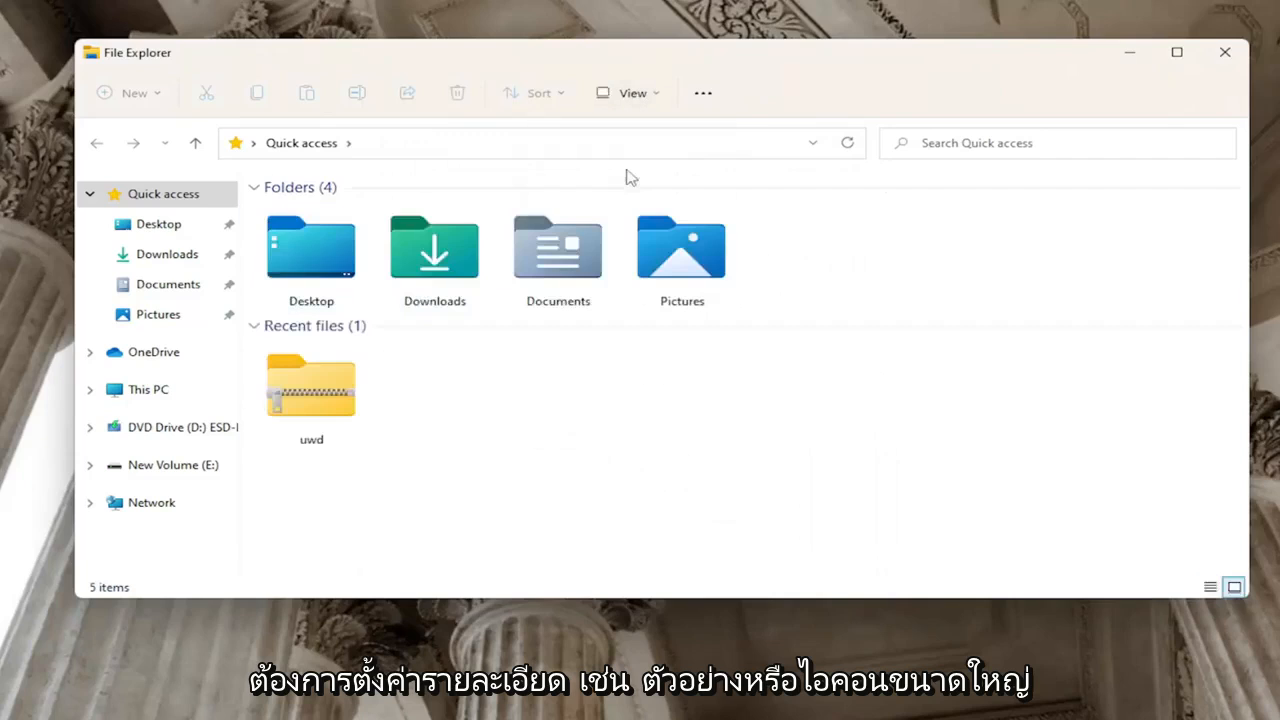
pyautogui.moveTo(704, 94)
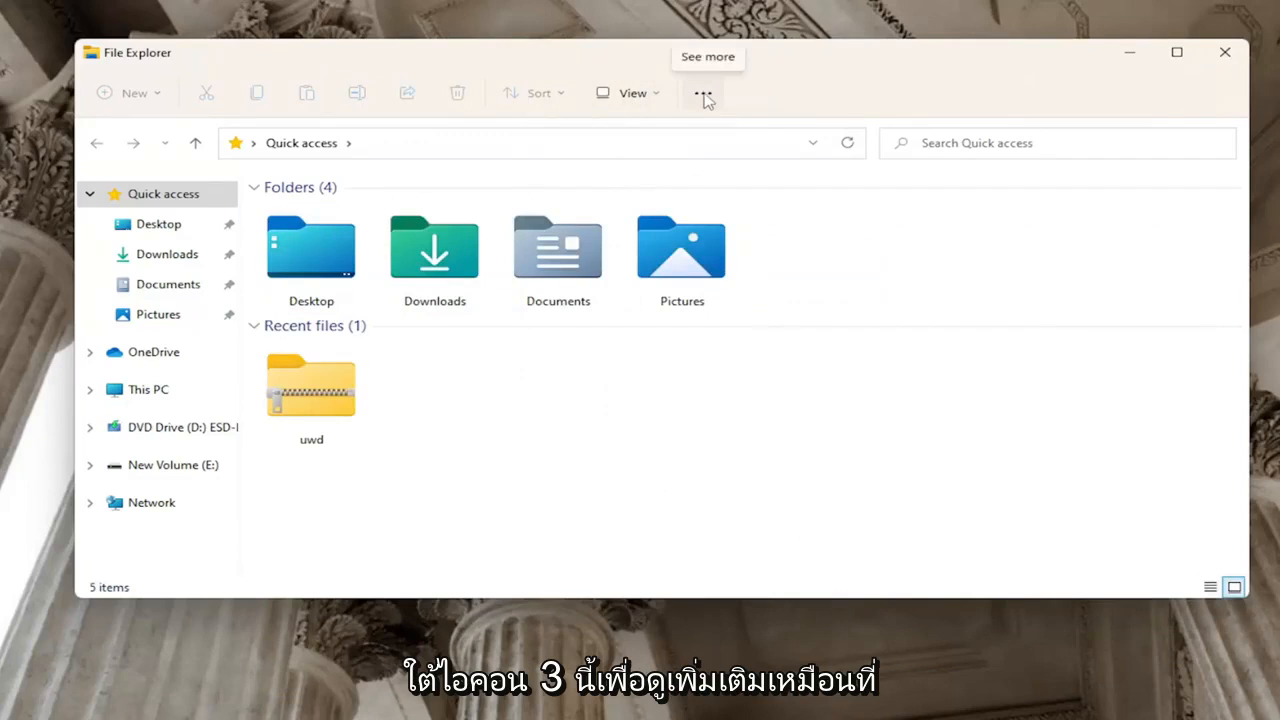
# Step: Apply the Large icons view to all folders of this type via Apply to Folders, confirming Yes
pyautogui.click(704, 92)
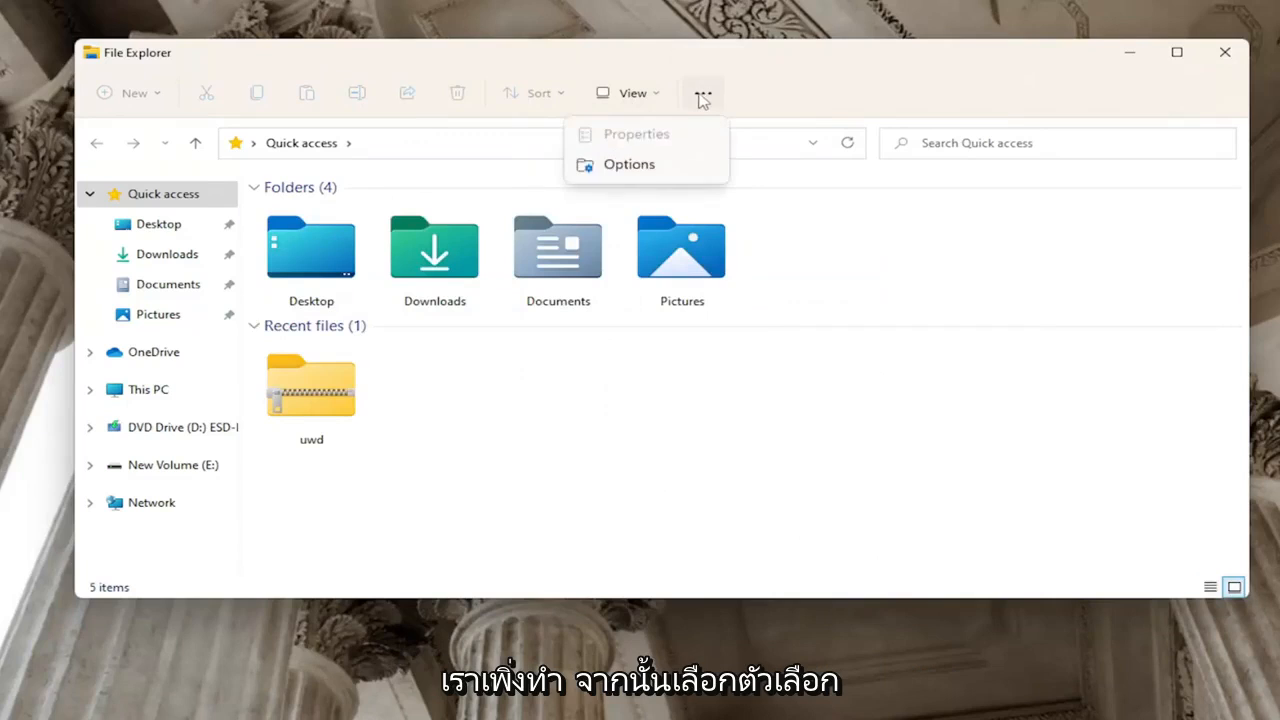
pyautogui.click(628, 164)
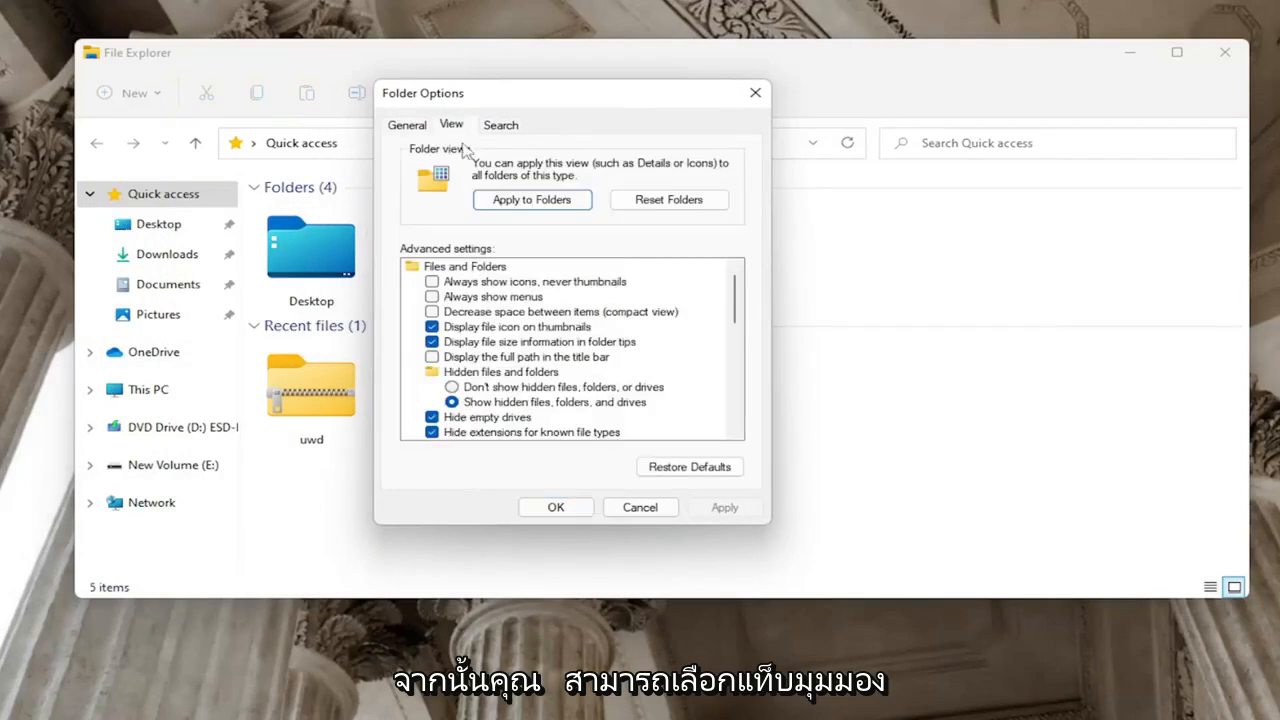
pyautogui.click(532, 200)
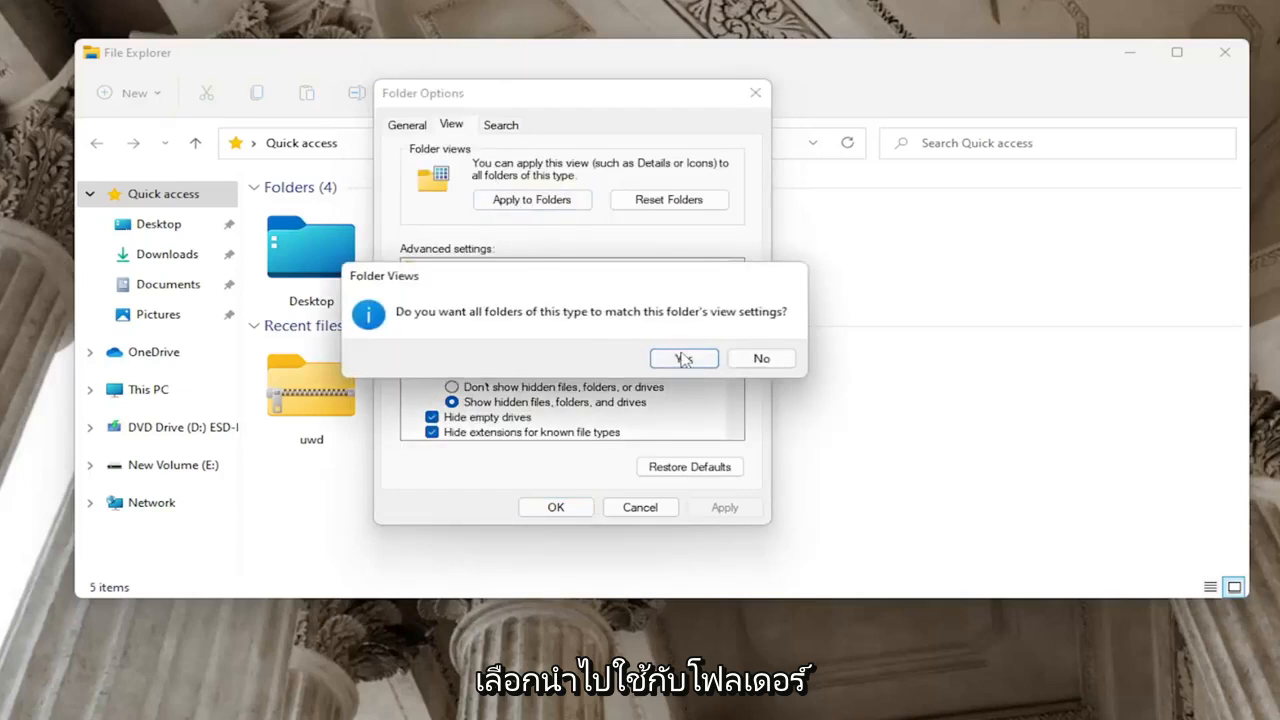
pyautogui.click(684, 358)
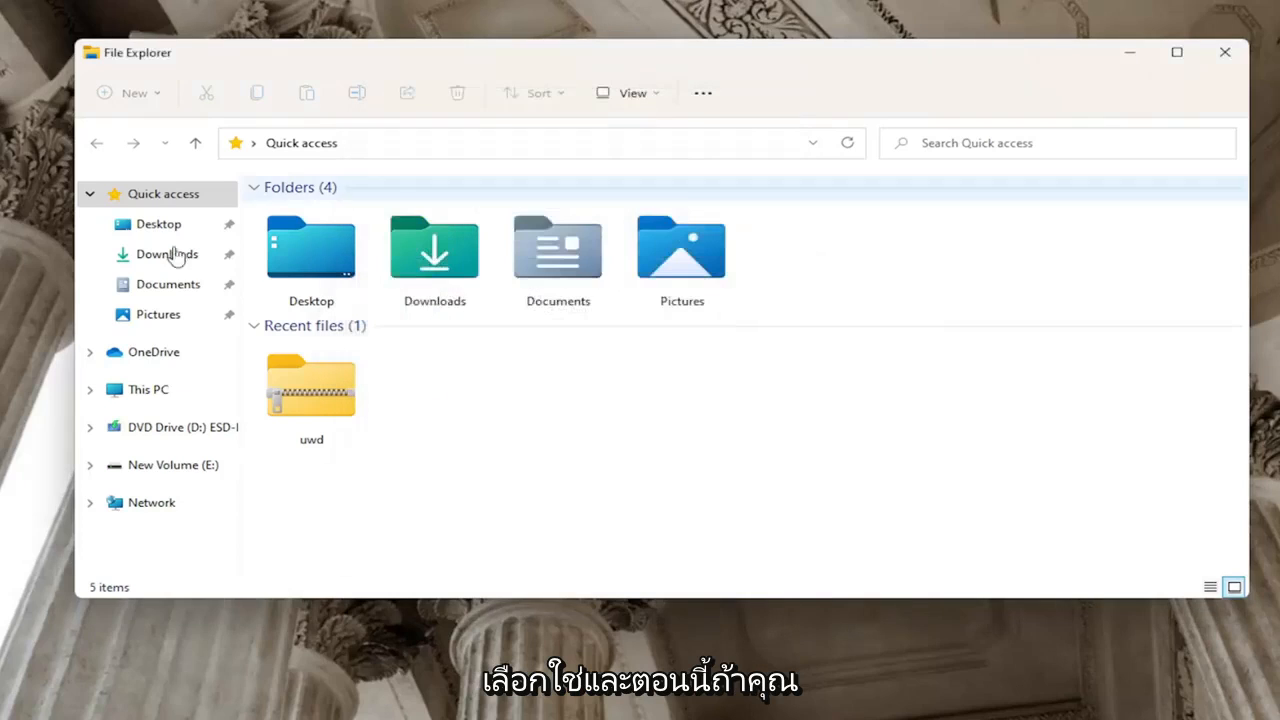